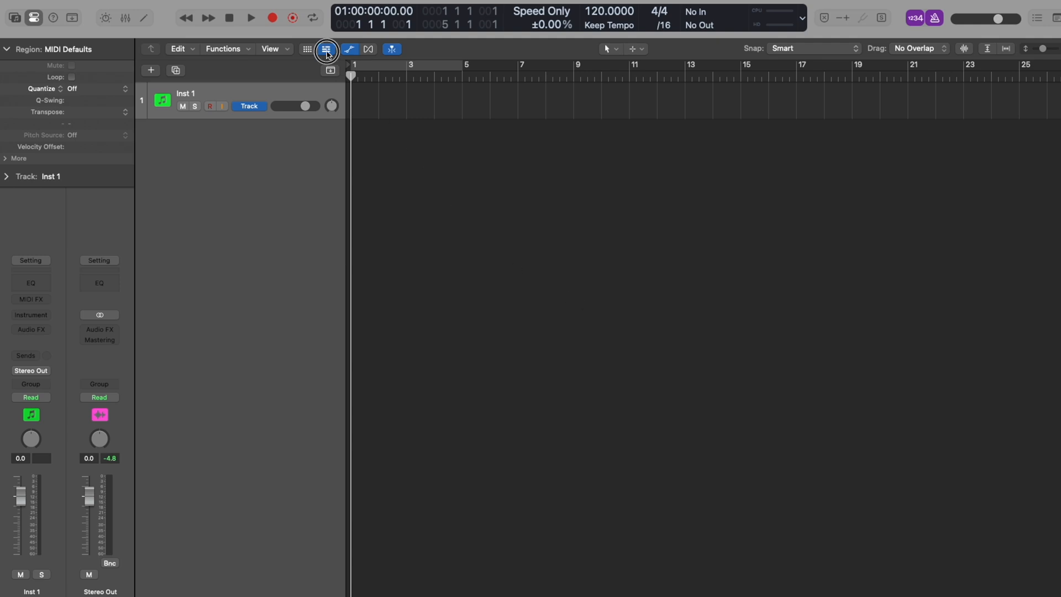
Switch back and forth between the Live Loops grid and the tracks timeline
left_click(307, 49)
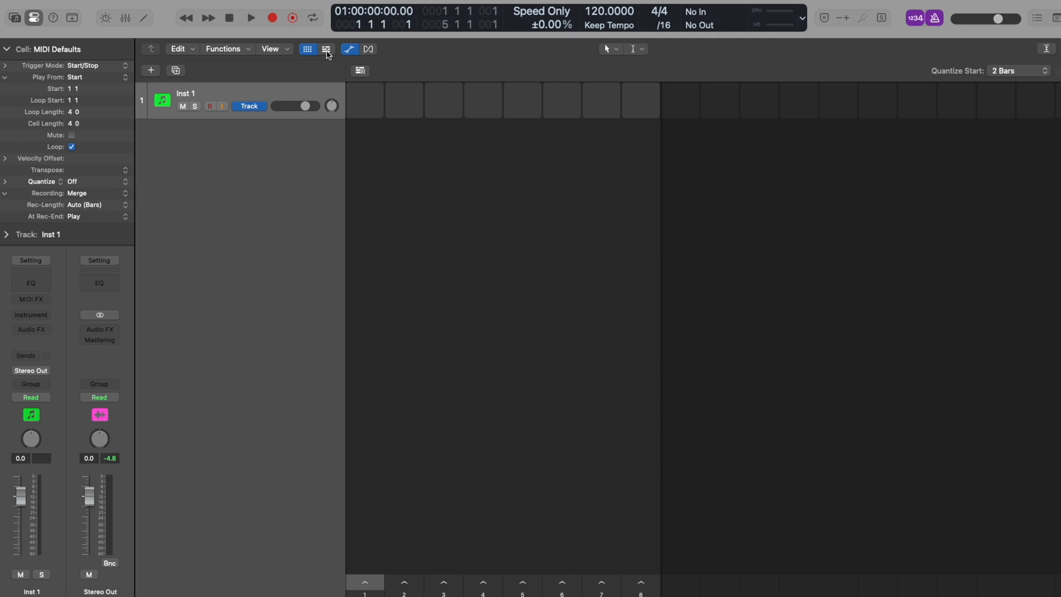
left_click(326, 48)
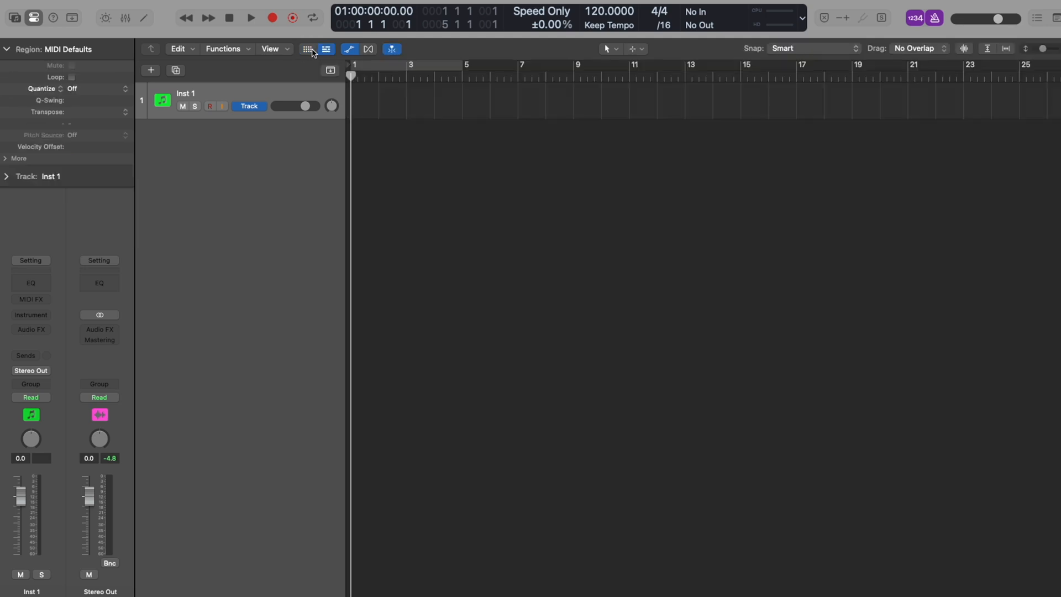
left_click(307, 48)
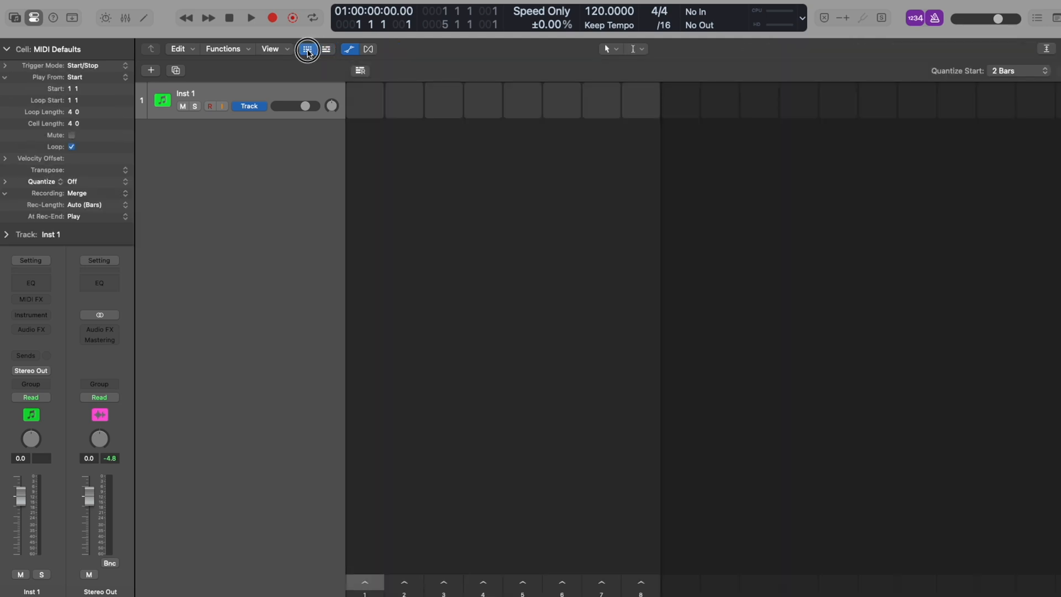
left_click(326, 49)
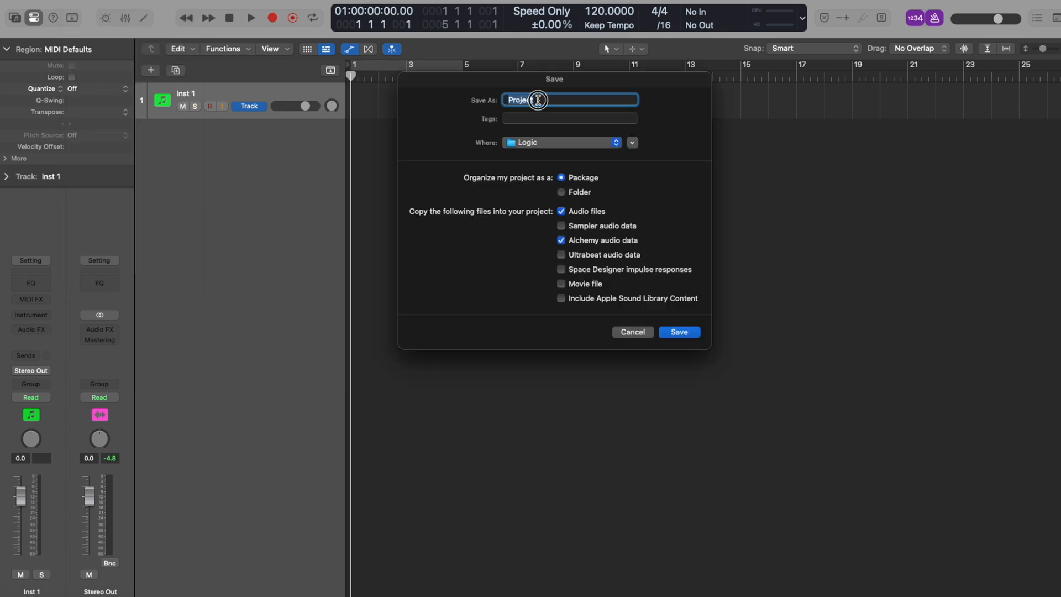
type("Take Out - Vid Dahiya")
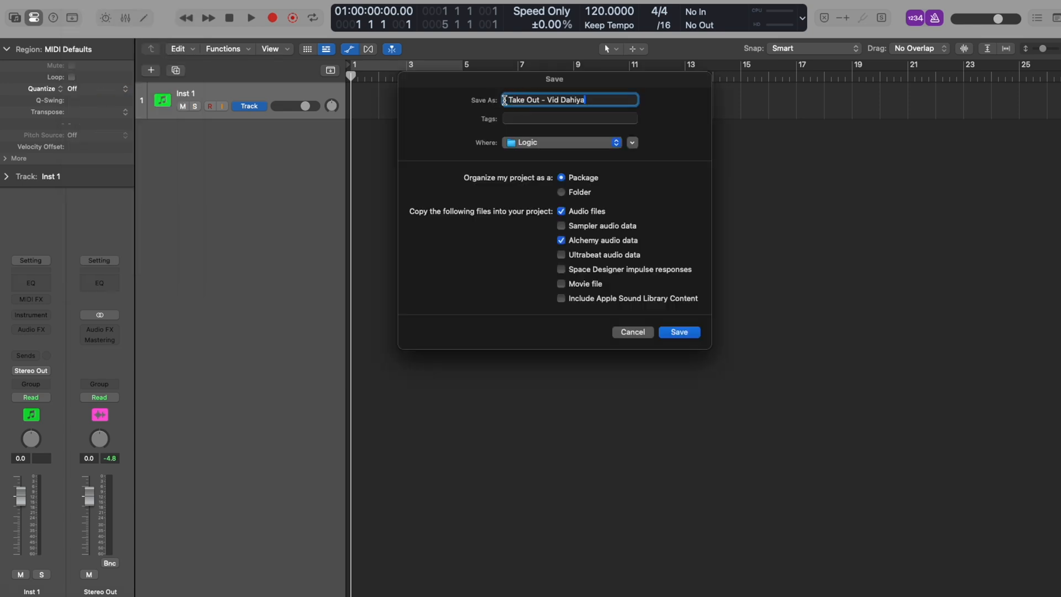
mouse_move(678, 332)
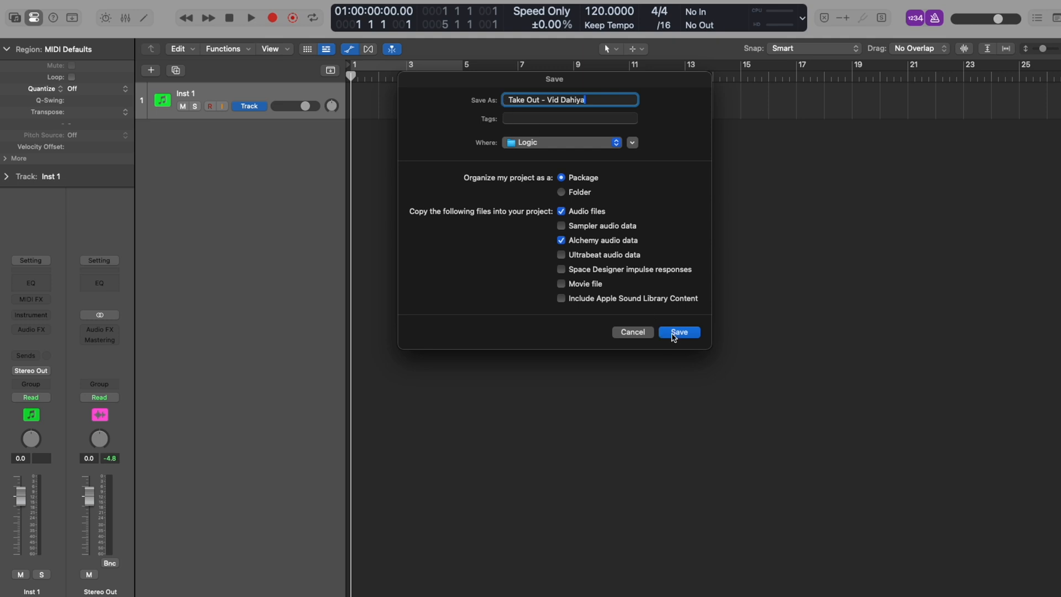
left_click(679, 332)
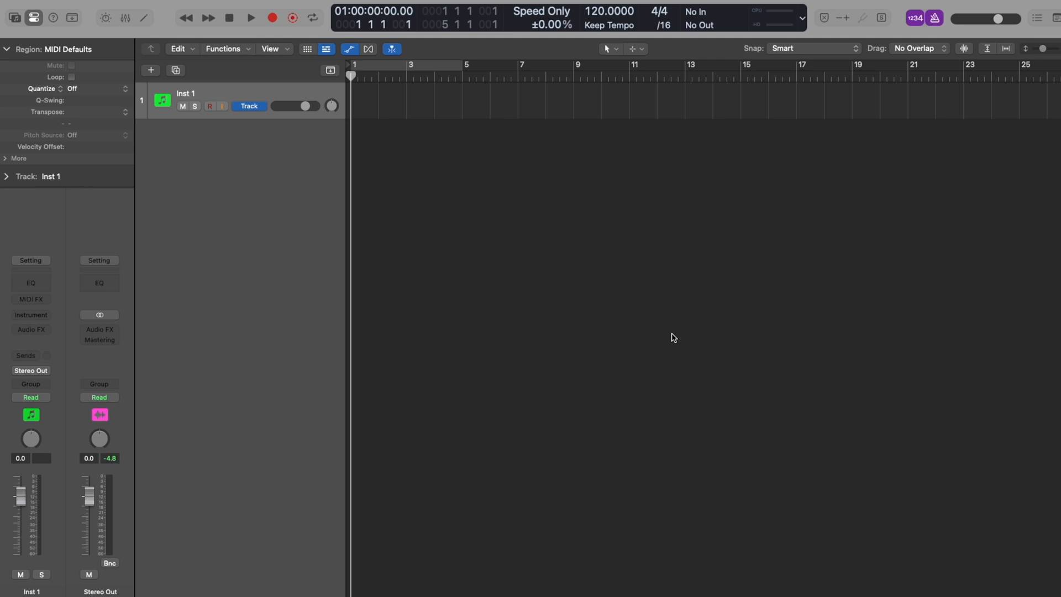
left_click(308, 48)
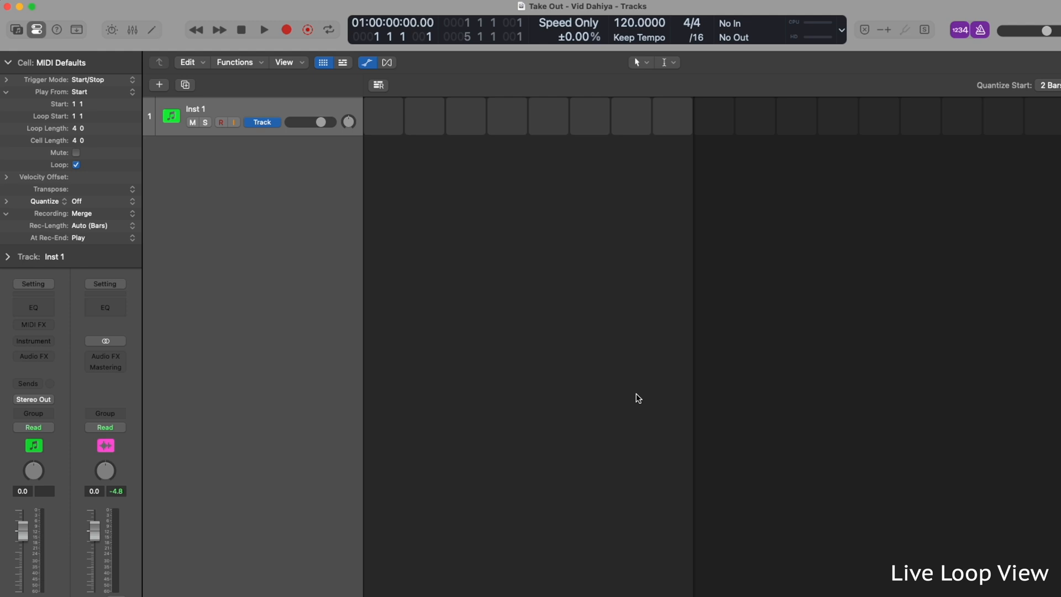
Add two Software Instrument tracks so Inst 1, Inst 2 and Inst 3 exist
left_click(343, 63)
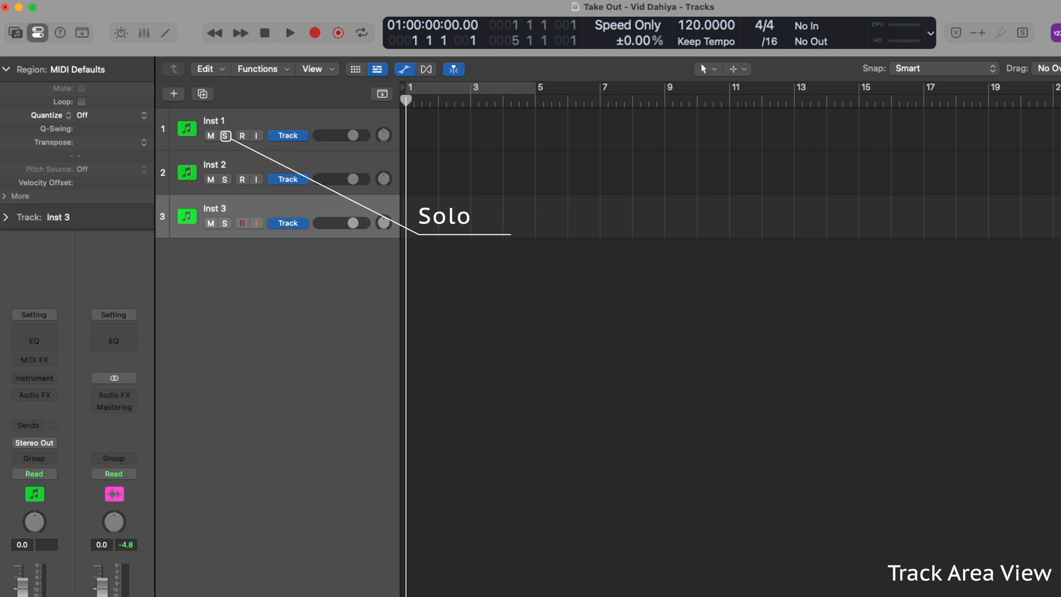
left_click(225, 135)
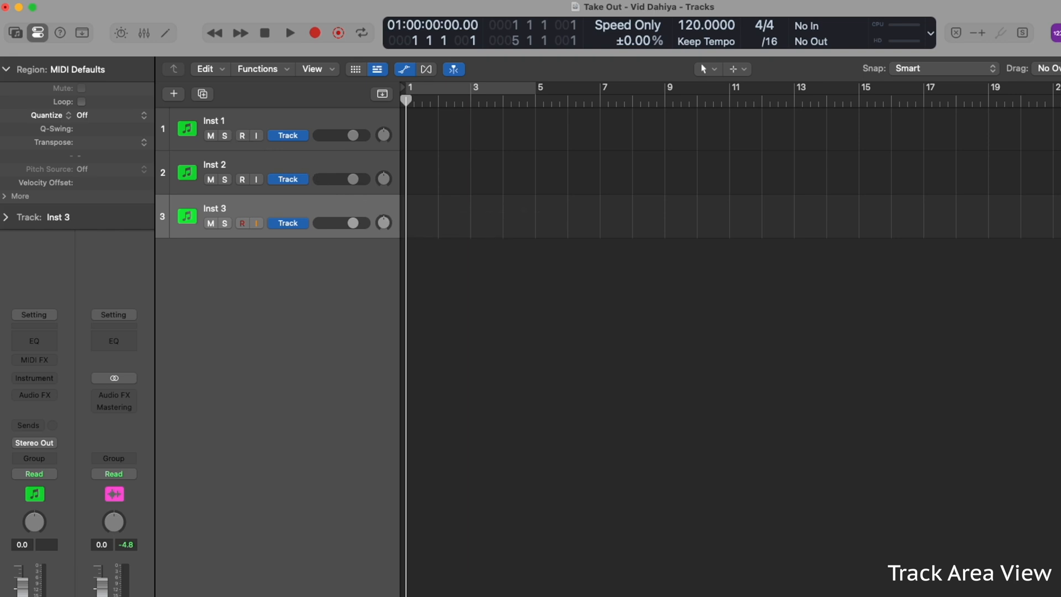
mouse_move(427, 172)
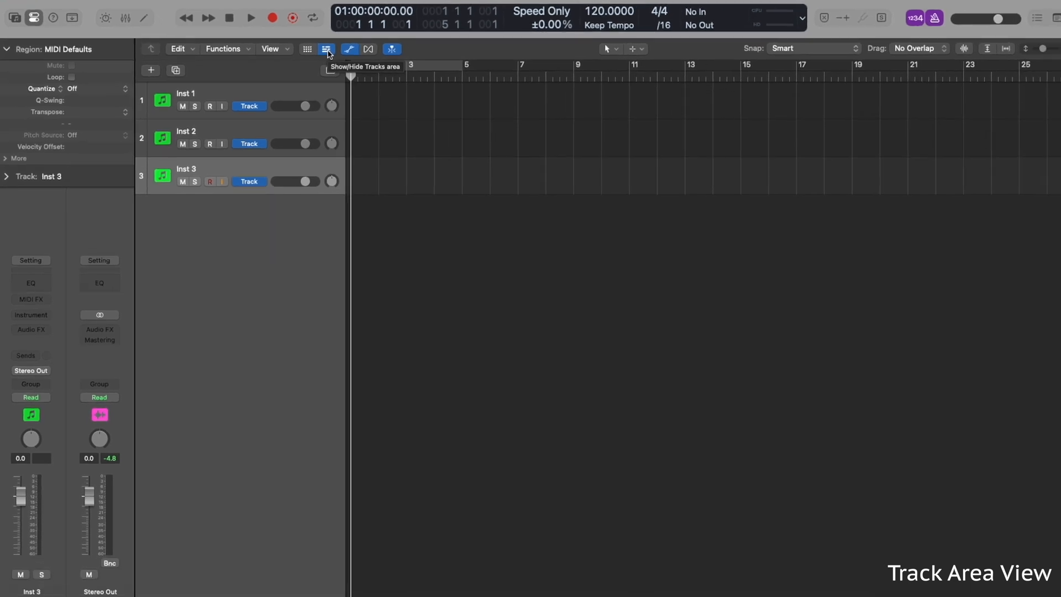
Show the Live Loops grid with MIDI 1, MIDI 2, Audio 3 and Audio 4
left_click(307, 48)
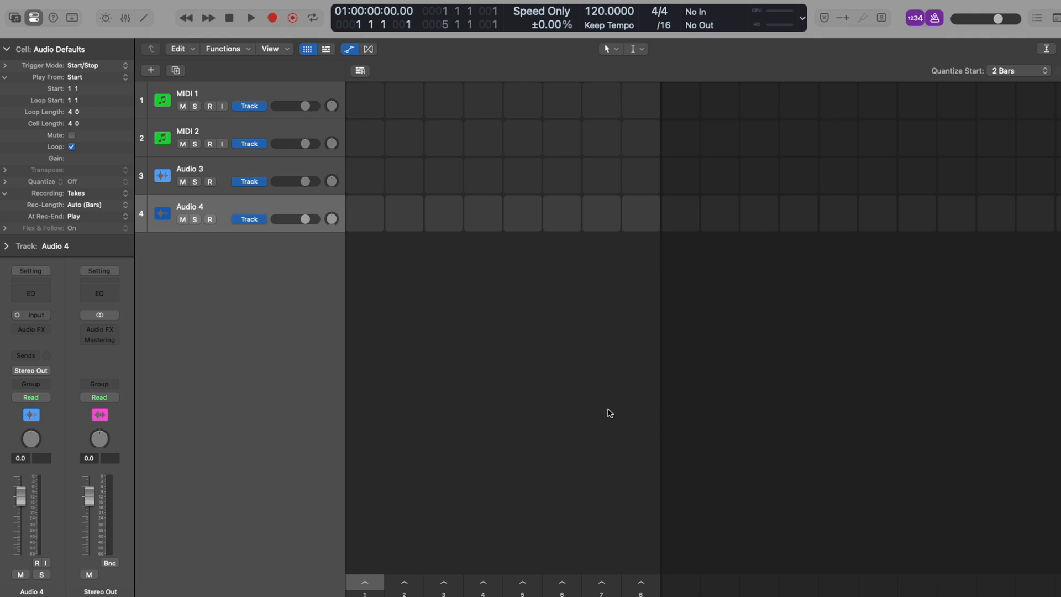
mouse_move(295, 174)
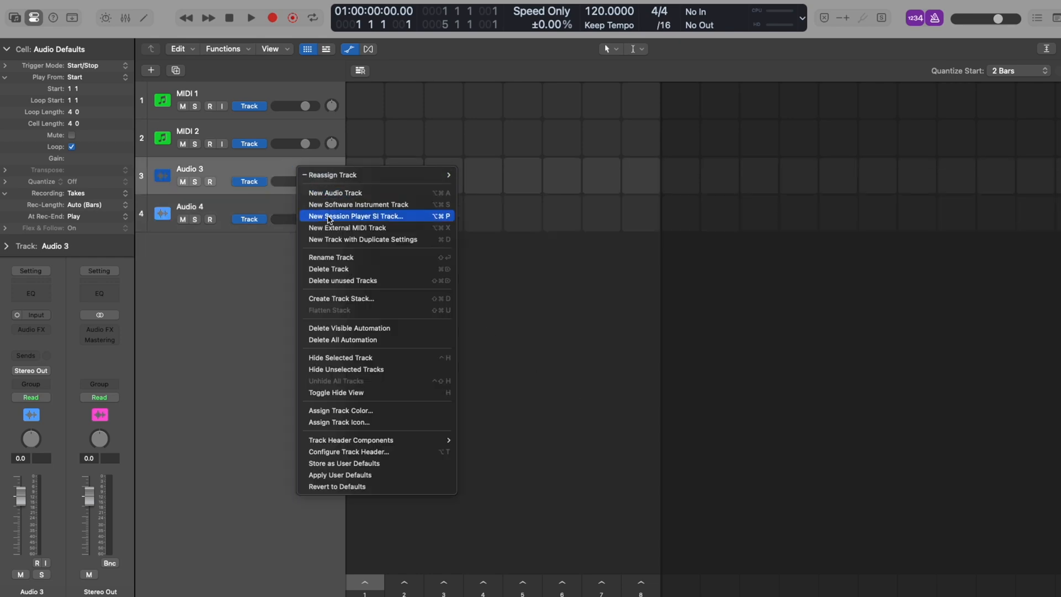
Delete the Audio 3 and Audio 4 tracks via their header menus
left_click(328, 269)
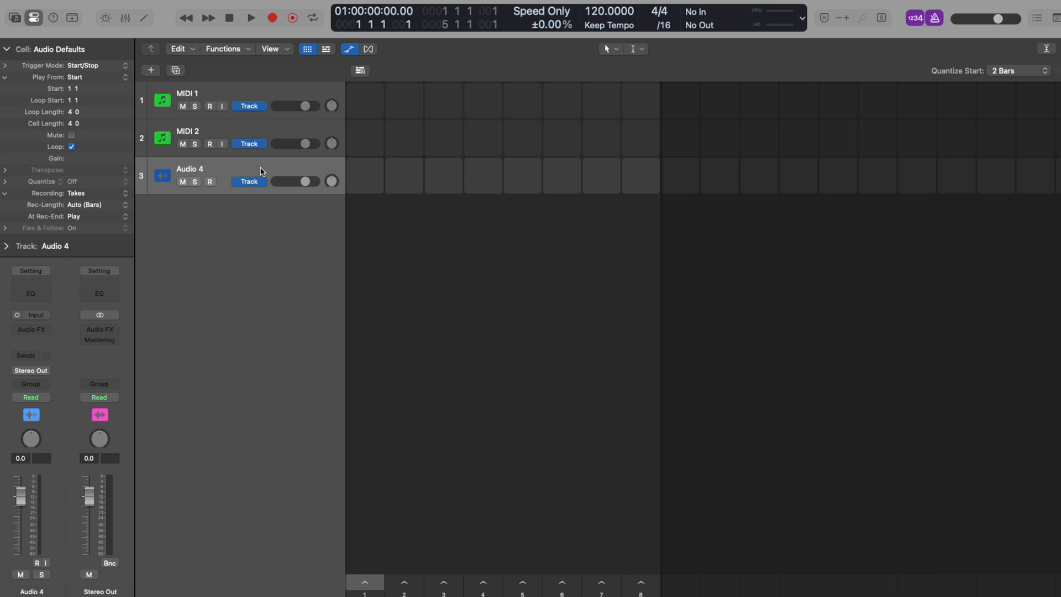
right_click(260, 171)
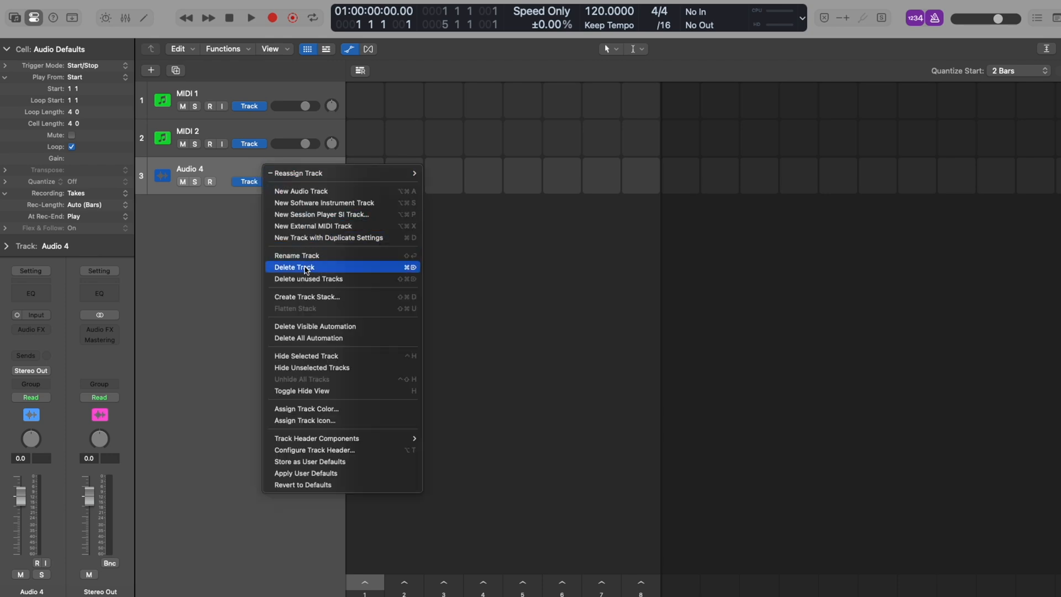
left_click(294, 266)
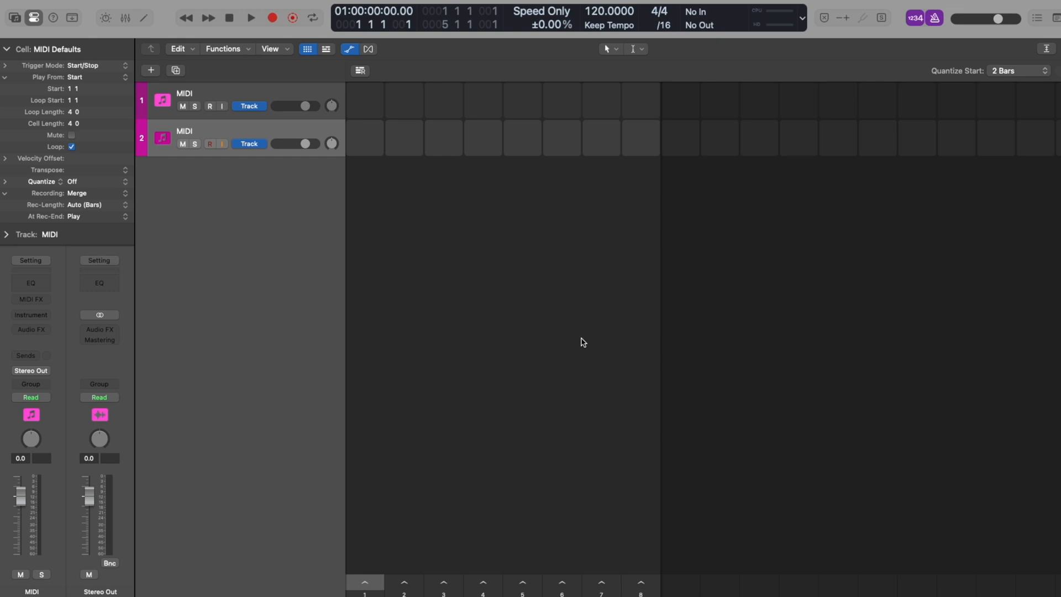
Add a new software instrument track (Inst 4) and a new audio track
right_click(278, 181)
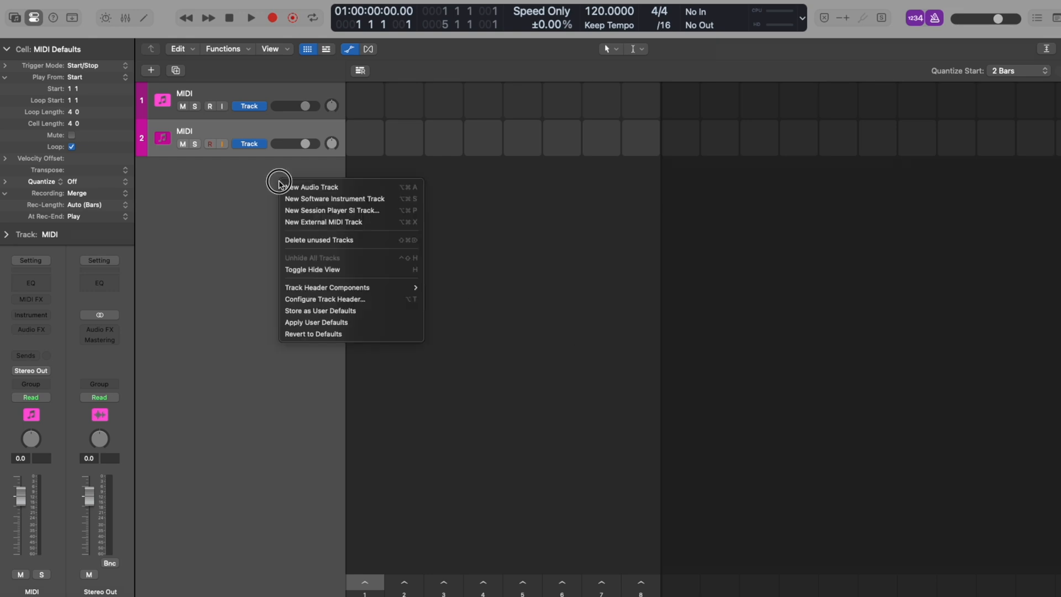
left_click(334, 199)
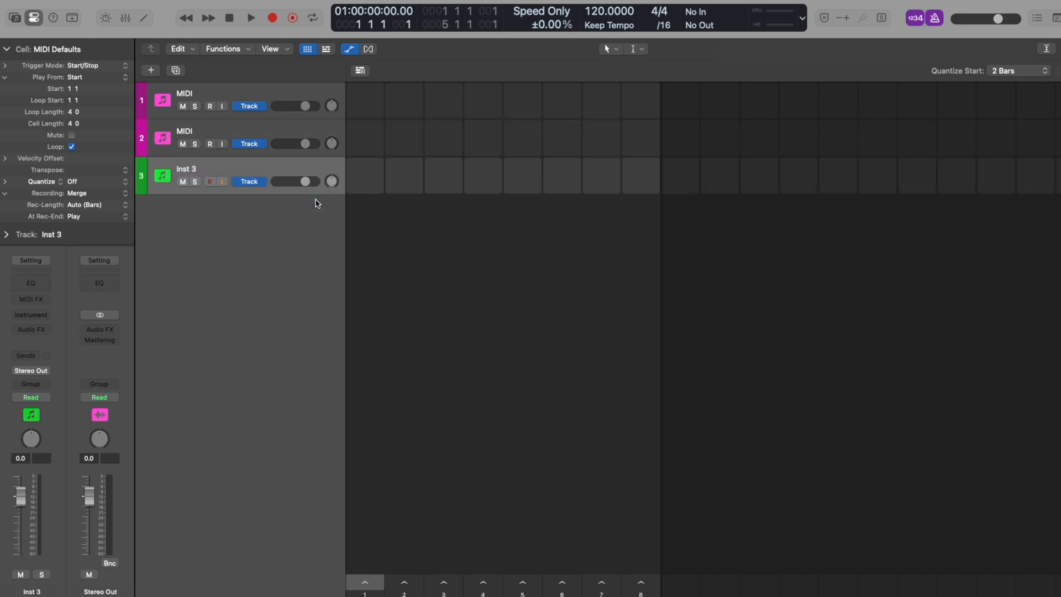
right_click(278, 215)
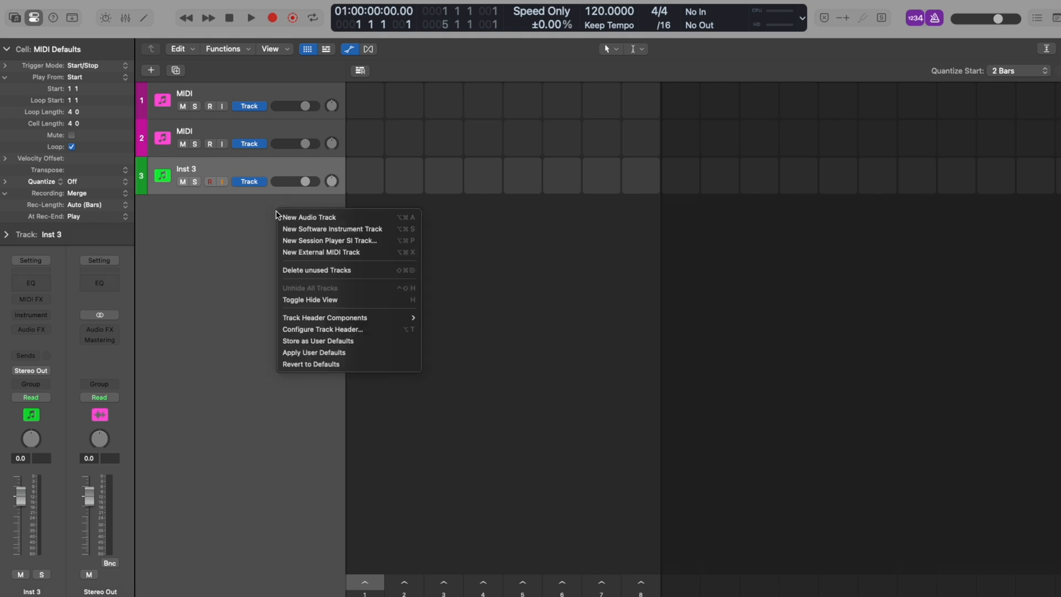
left_click(332, 229)
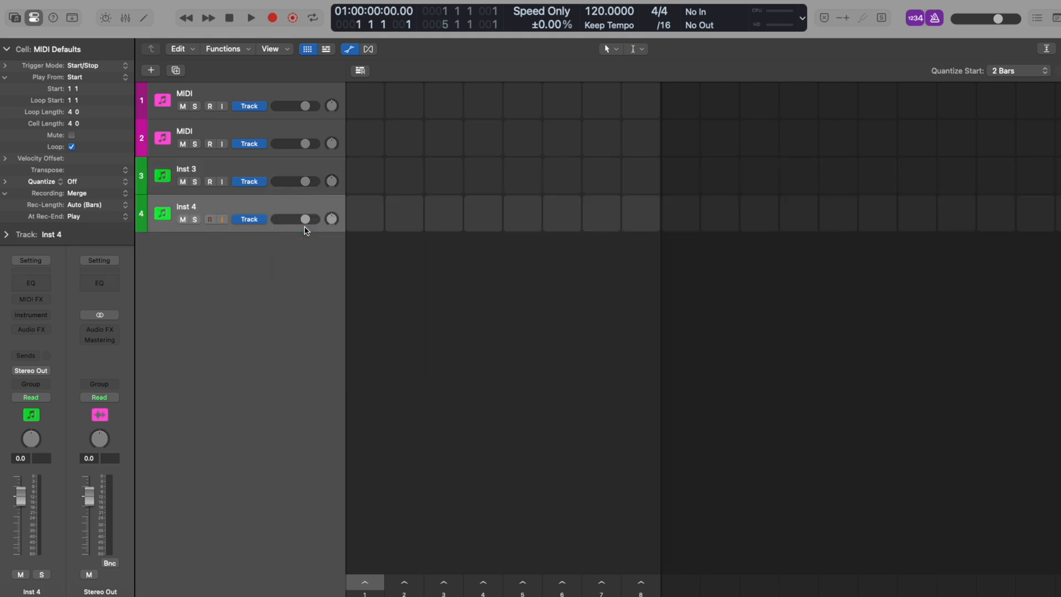
mouse_move(304, 230)
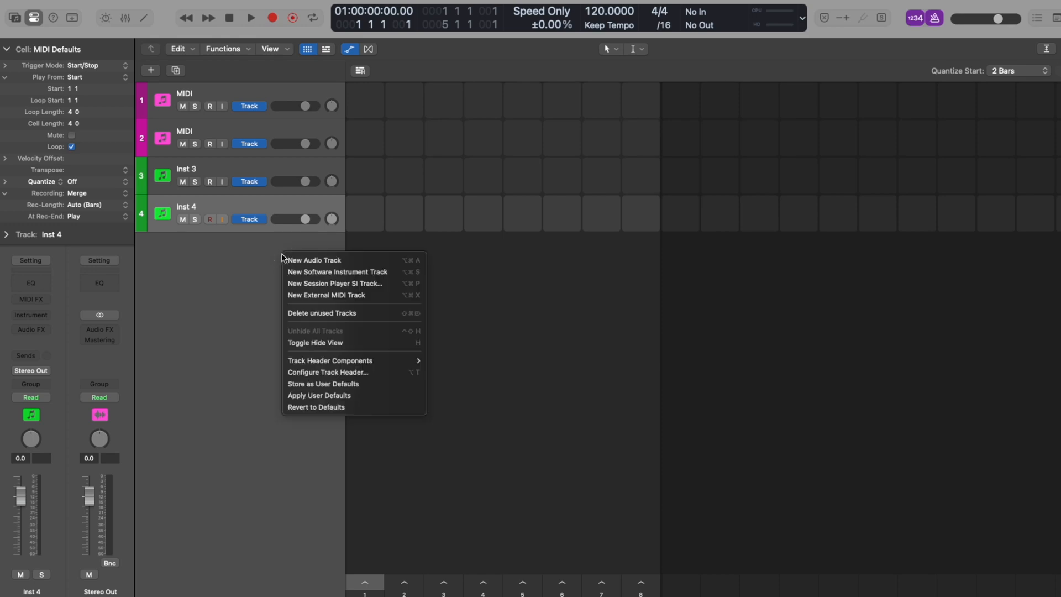
left_click(313, 259)
type("CHORDS")
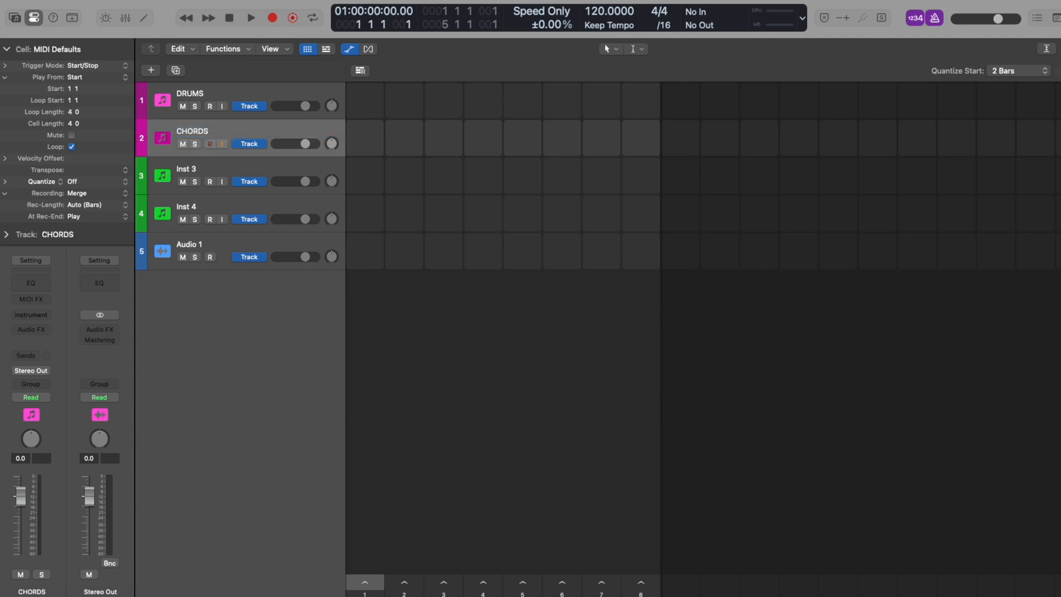
Confirm the CHORDS name, rename Inst 4 to MELODY, and start renaming Audio 1
left_click(203, 169)
type("BASS")
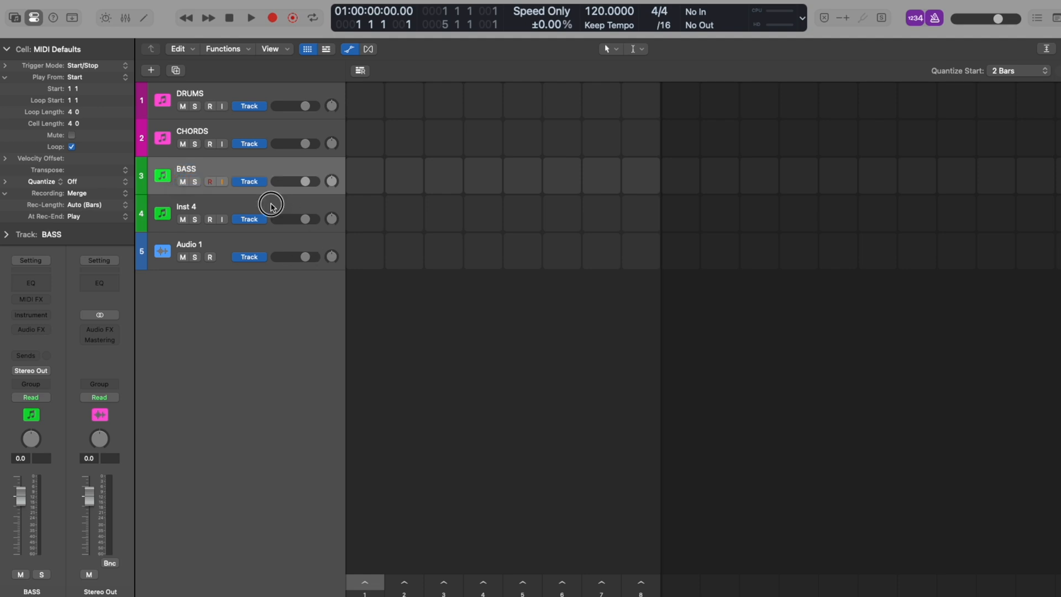
right_click(270, 206)
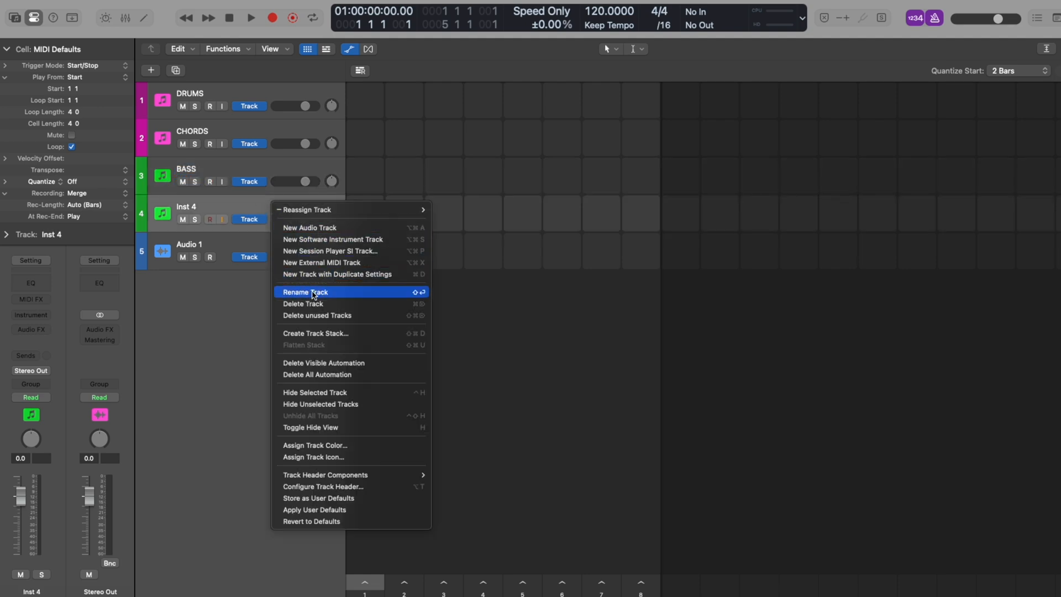
left_click(305, 292)
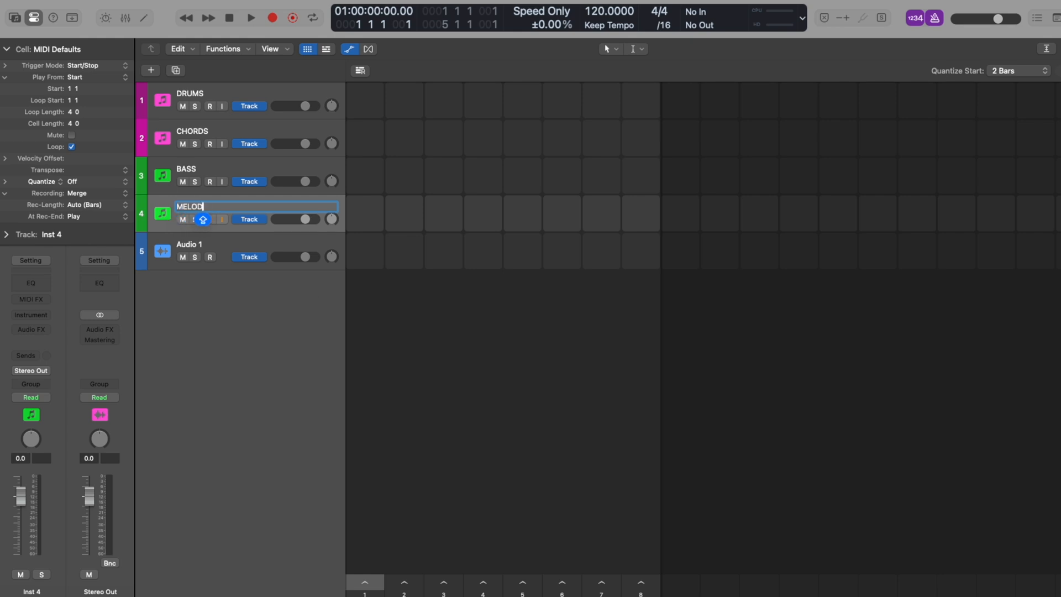
left_click(203, 244)
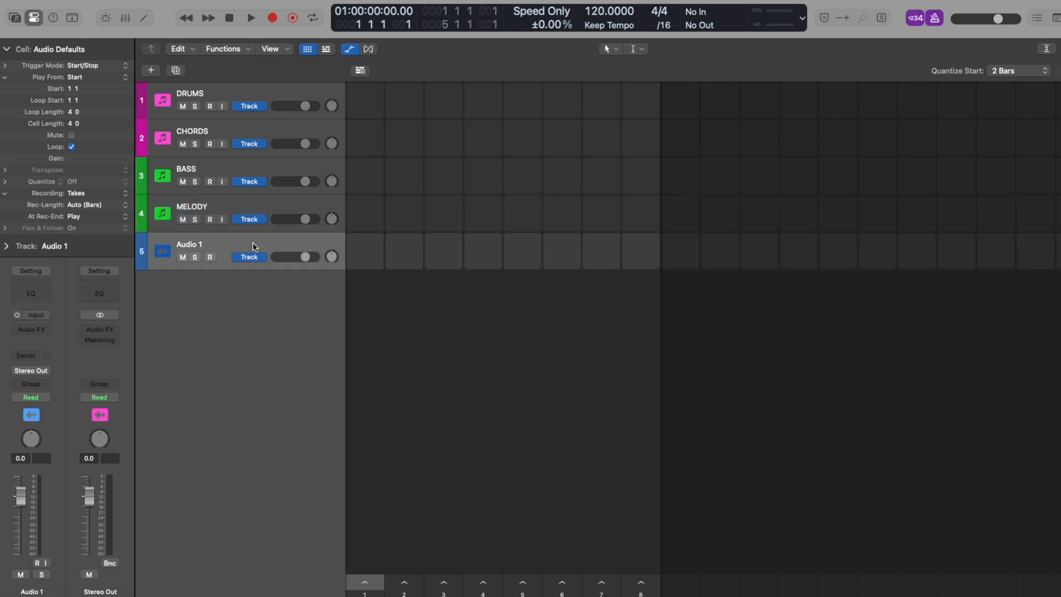
right_click(253, 245)
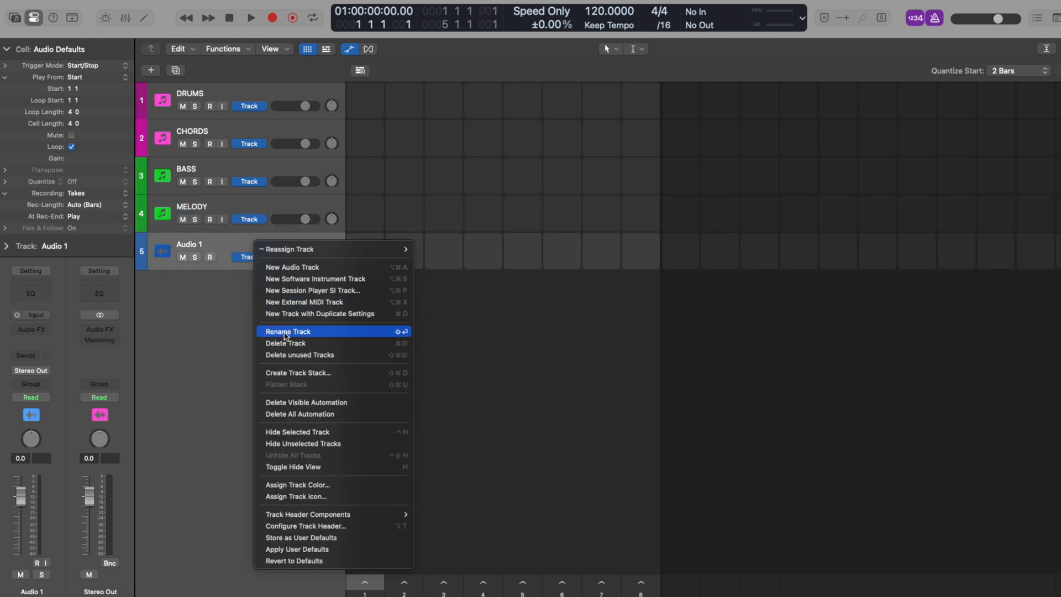
left_click(289, 334)
type("VOCALS")
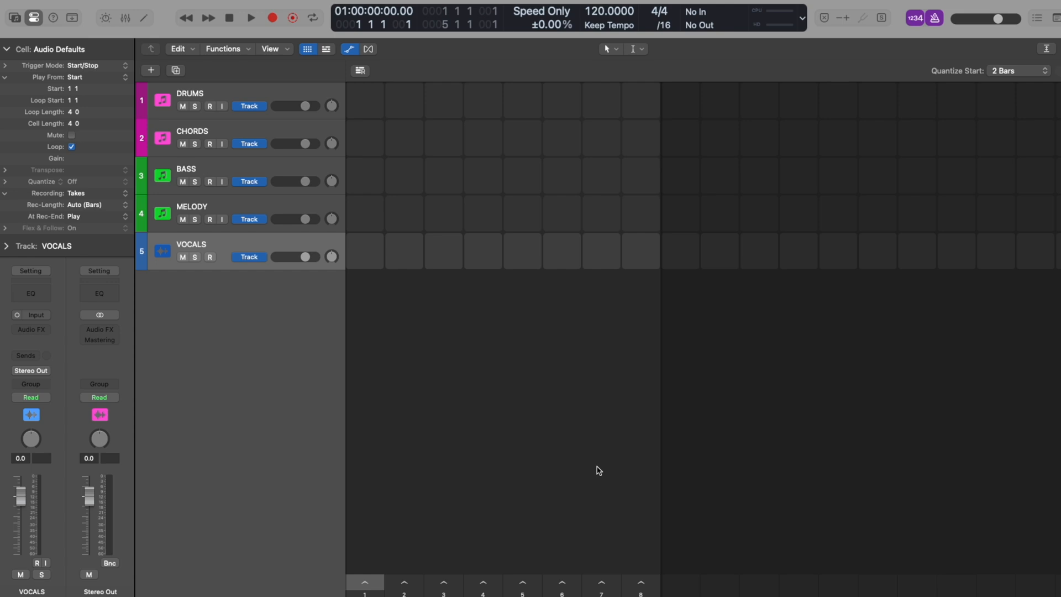
mouse_move(608, 76)
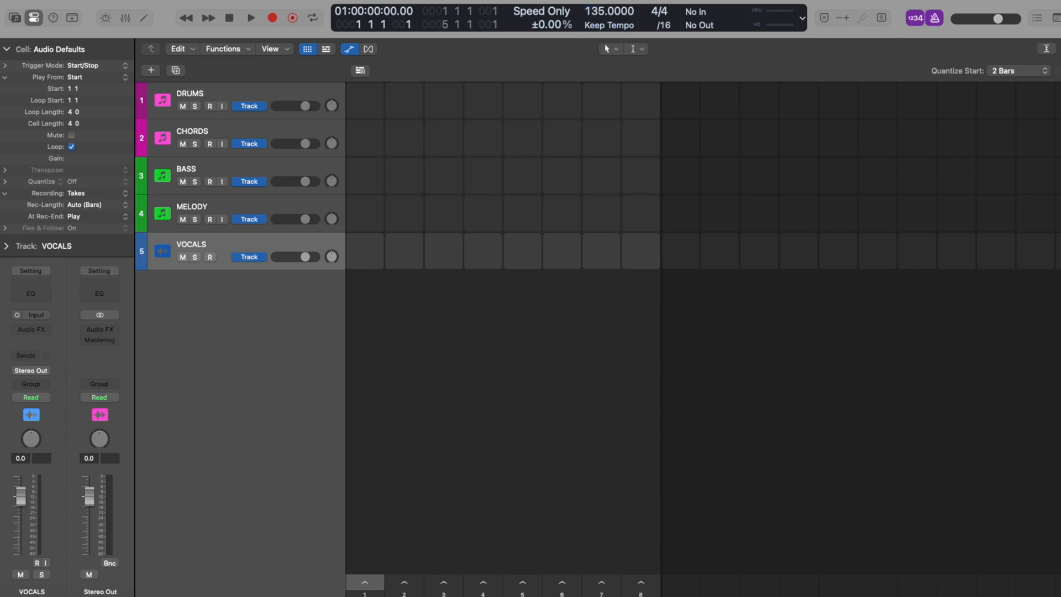
Confirm 135 BPM as the project tempo in the LCD display
left_click(250, 18)
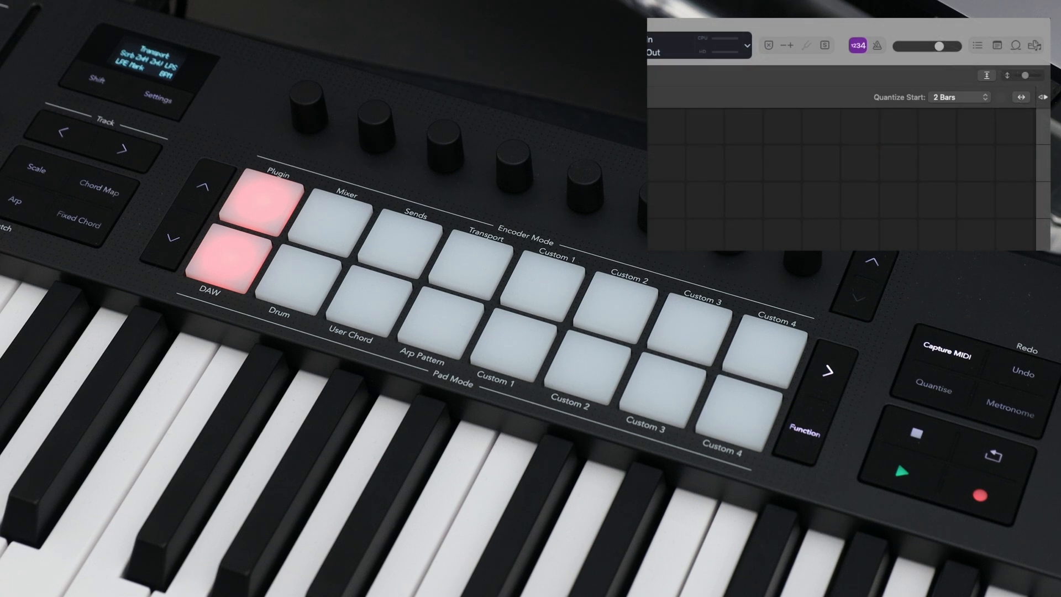
left_click(877, 45)
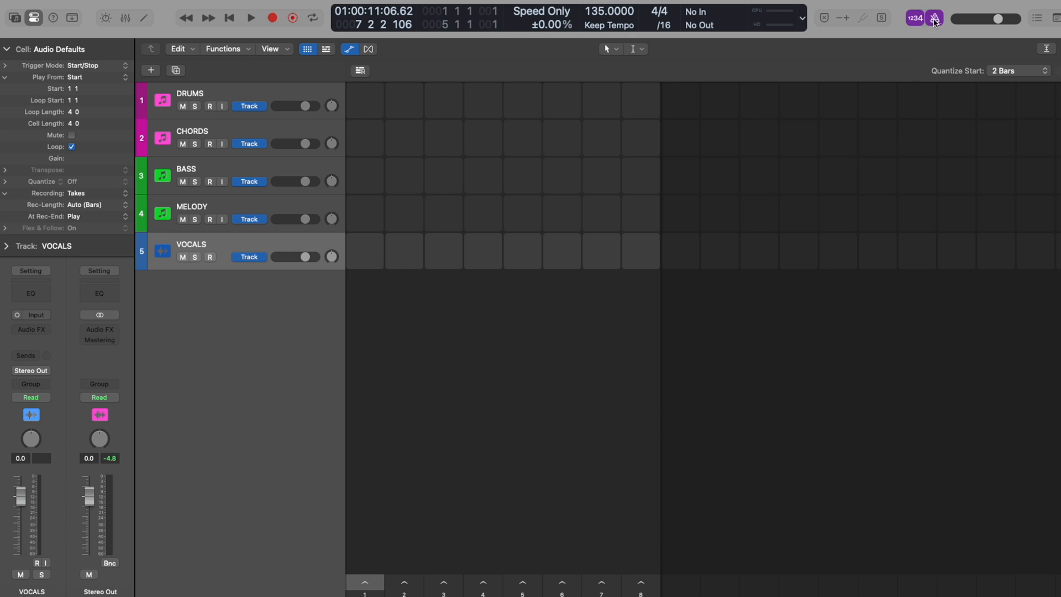
Open the Recording settings page and list the Count-in length options
left_click(933, 19)
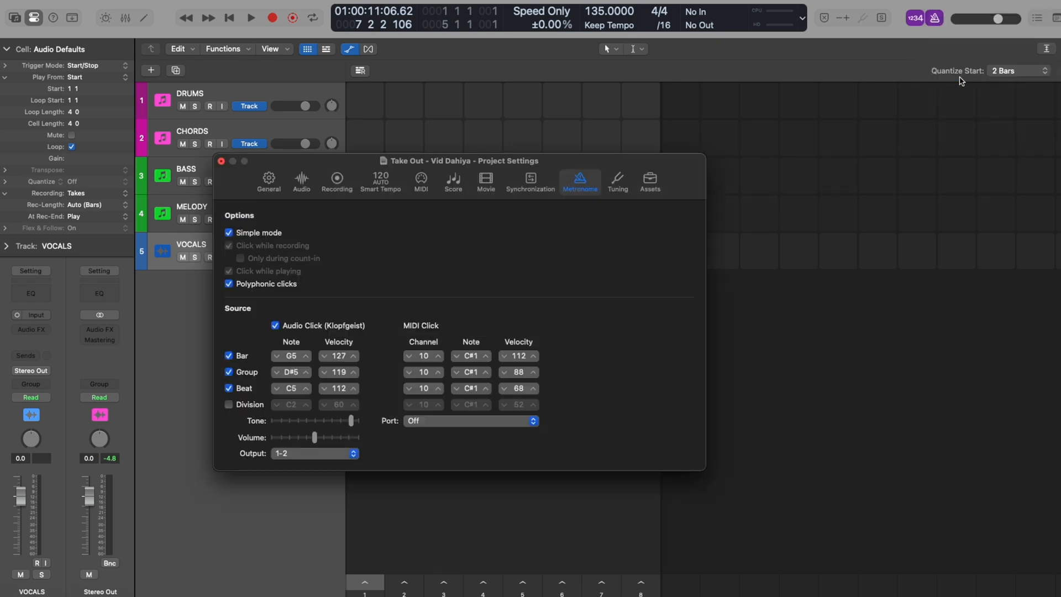
left_click(337, 180)
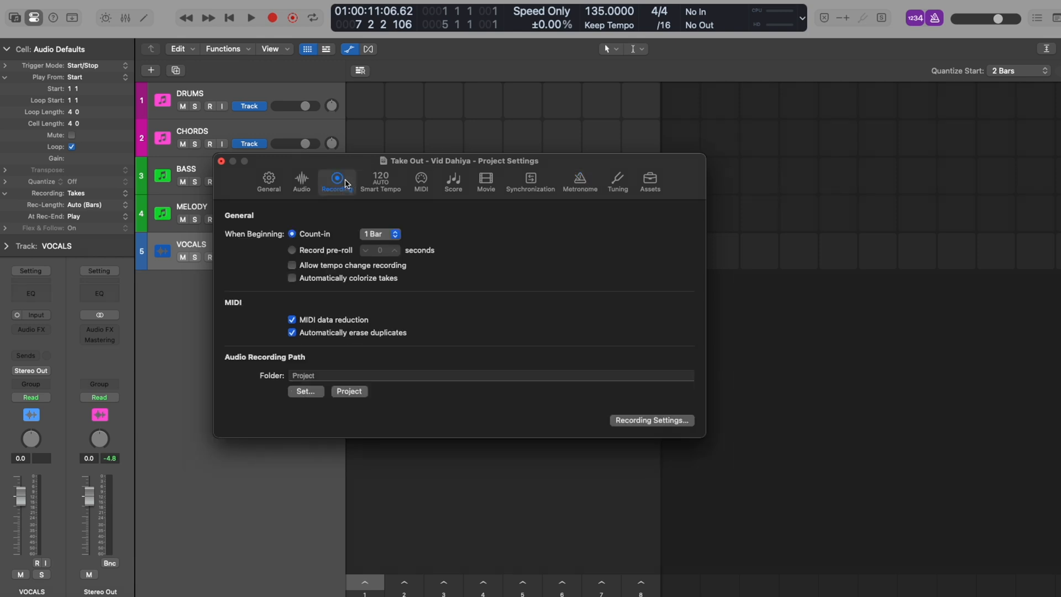
left_click(380, 233)
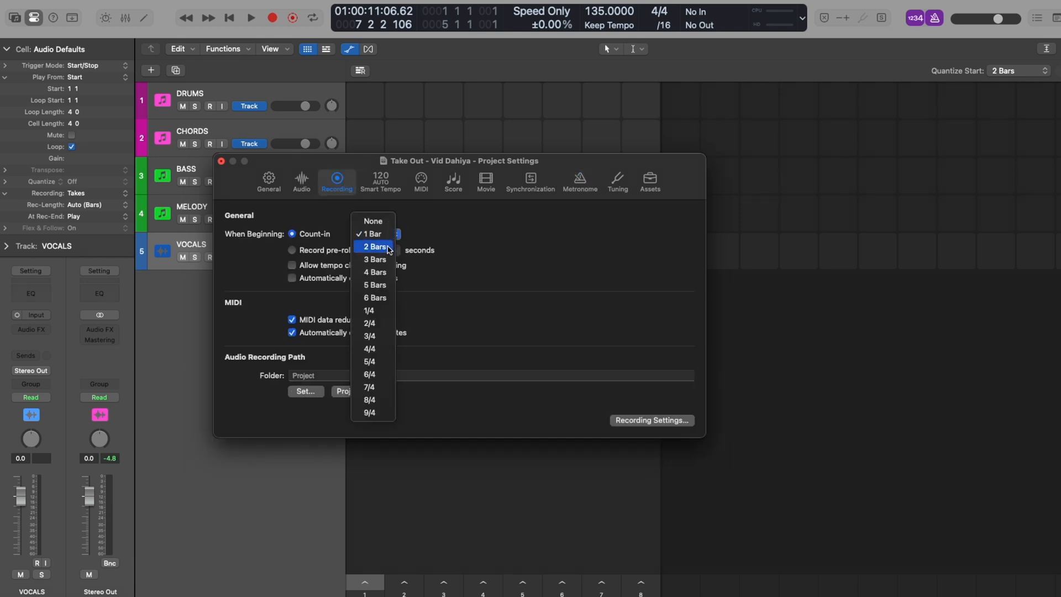